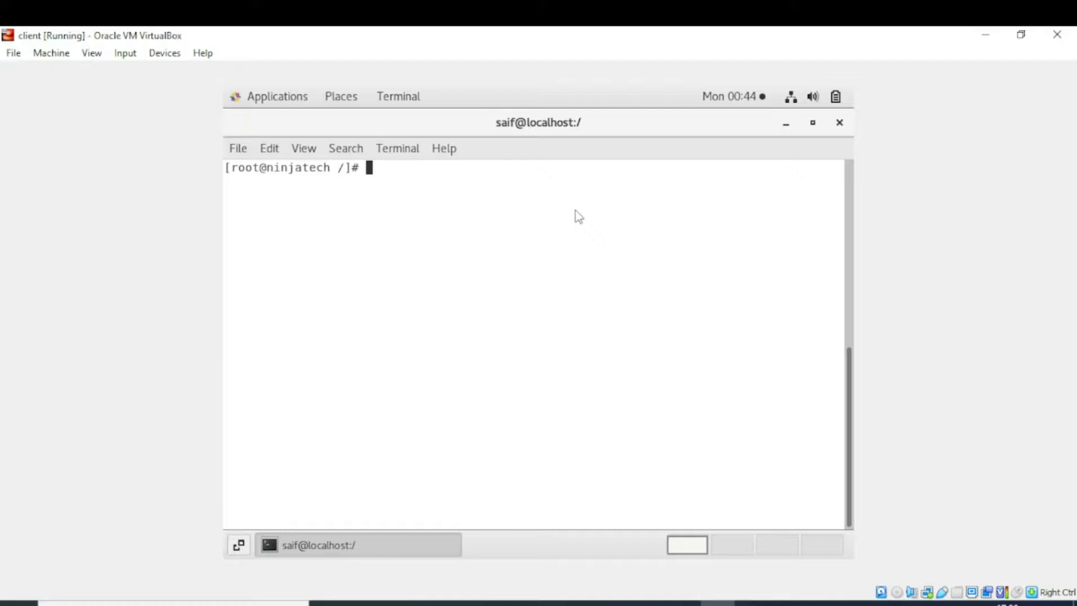
Step: Run ls to list the root directory, revealing index.html among the system folders
{"action": "type", "text": "ls"}
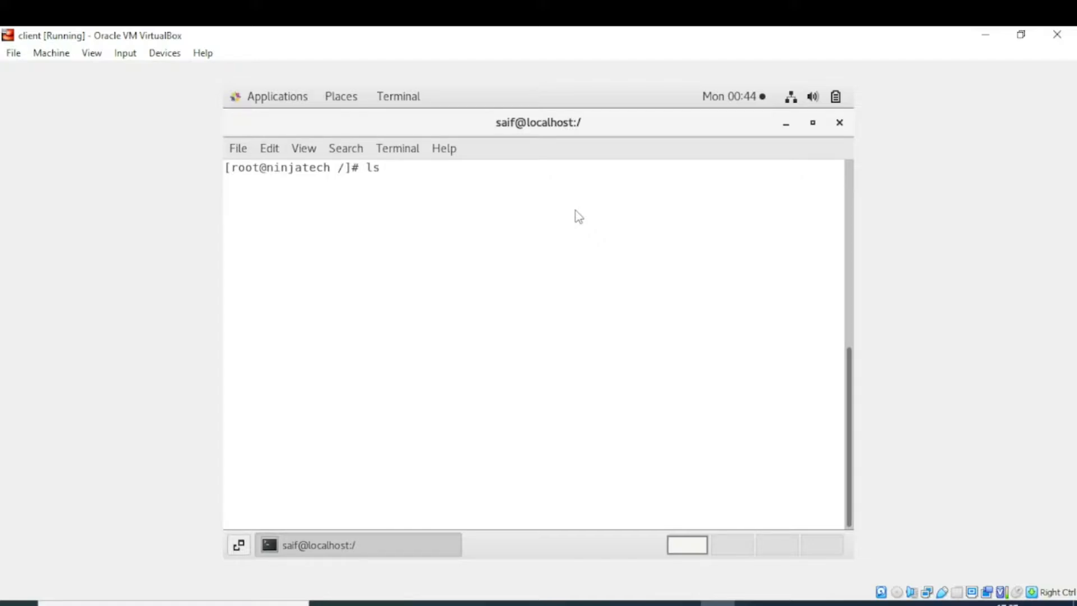
{"action": "key", "text": "Return"}
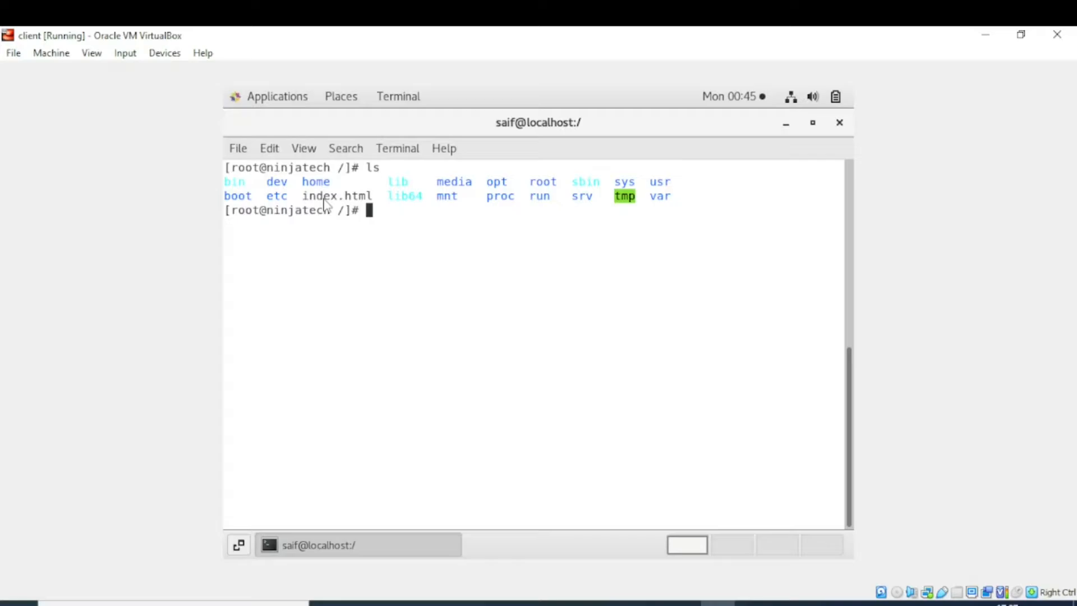
Step: Run cat index.html to print "this file is created using gedit method"
{"action": "type", "text": "c"}
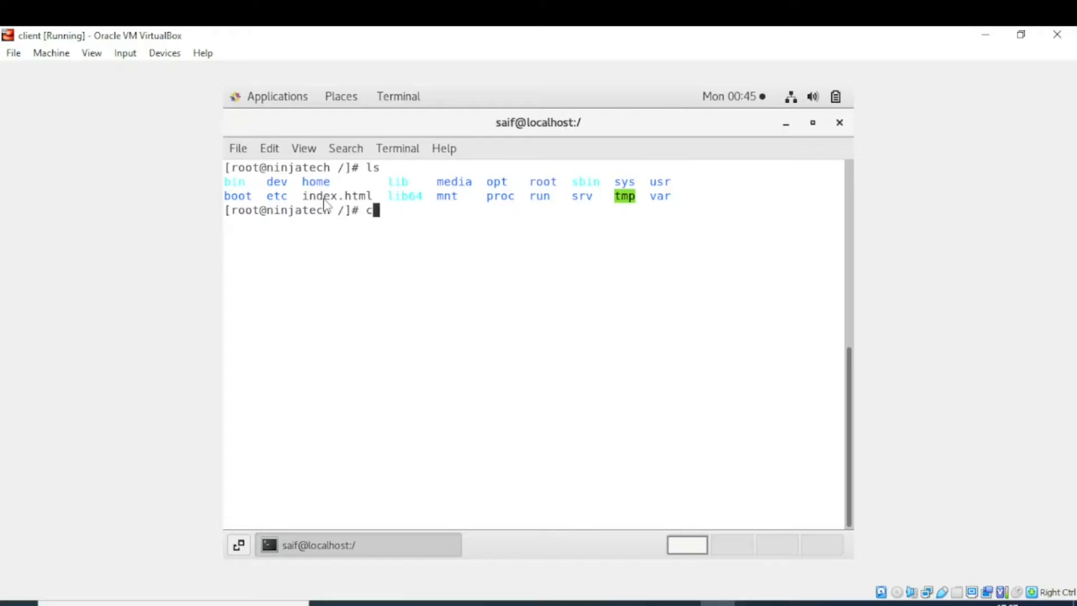
{"action": "type", "text": "at"}
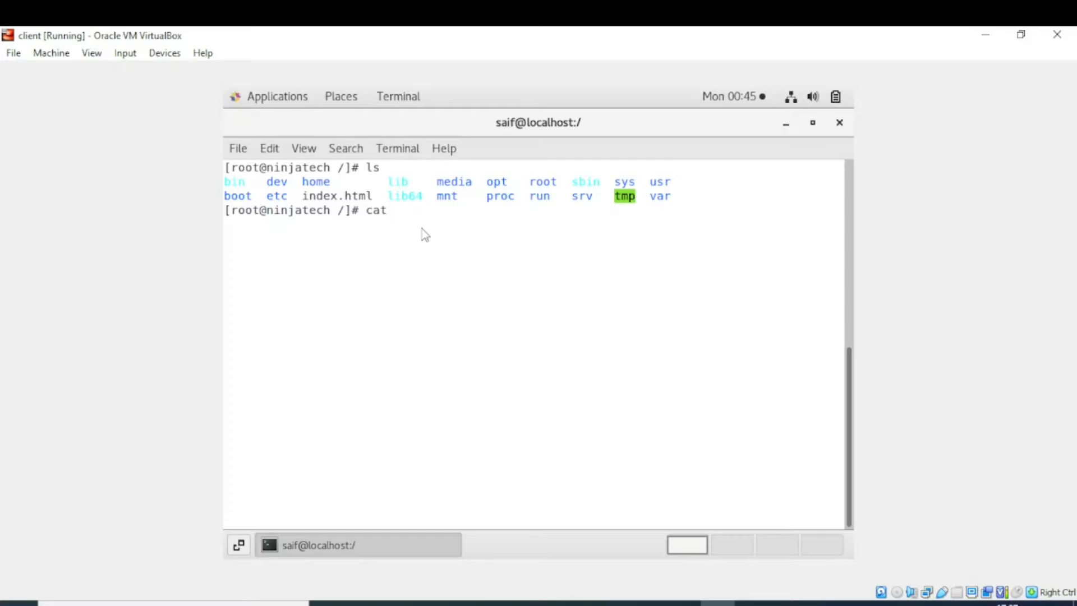
{"action": "type", "text": "index."}
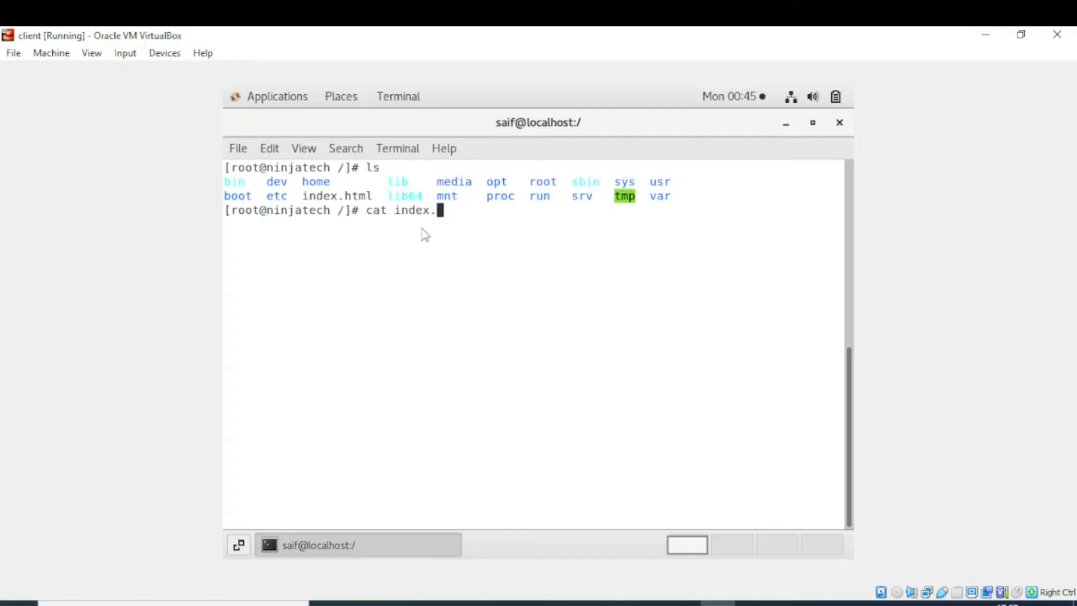
{"action": "type", "text": "h"}
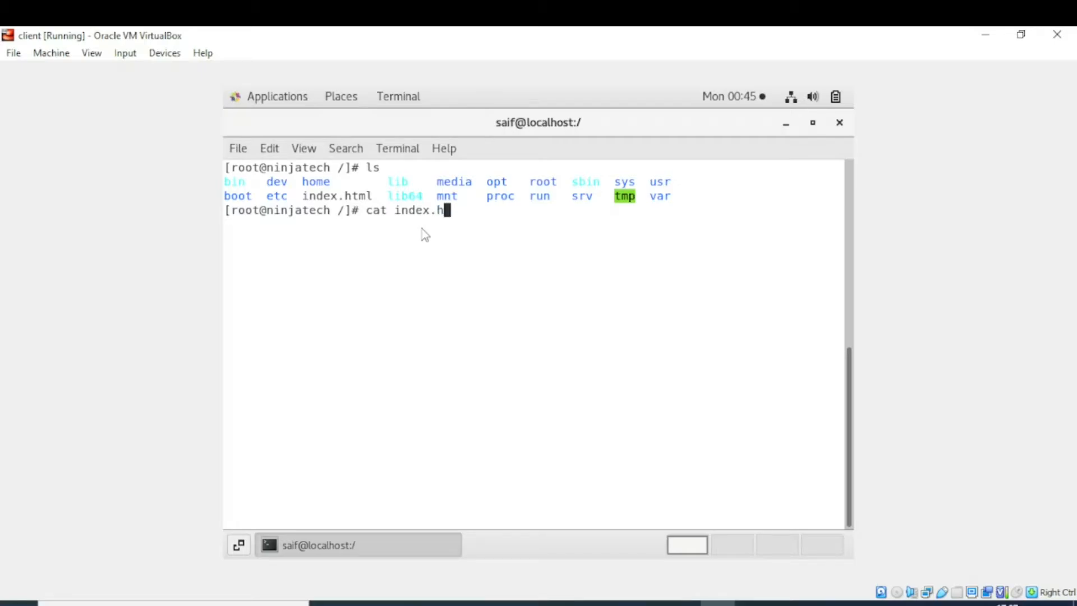
{"action": "type", "text": "ml"}
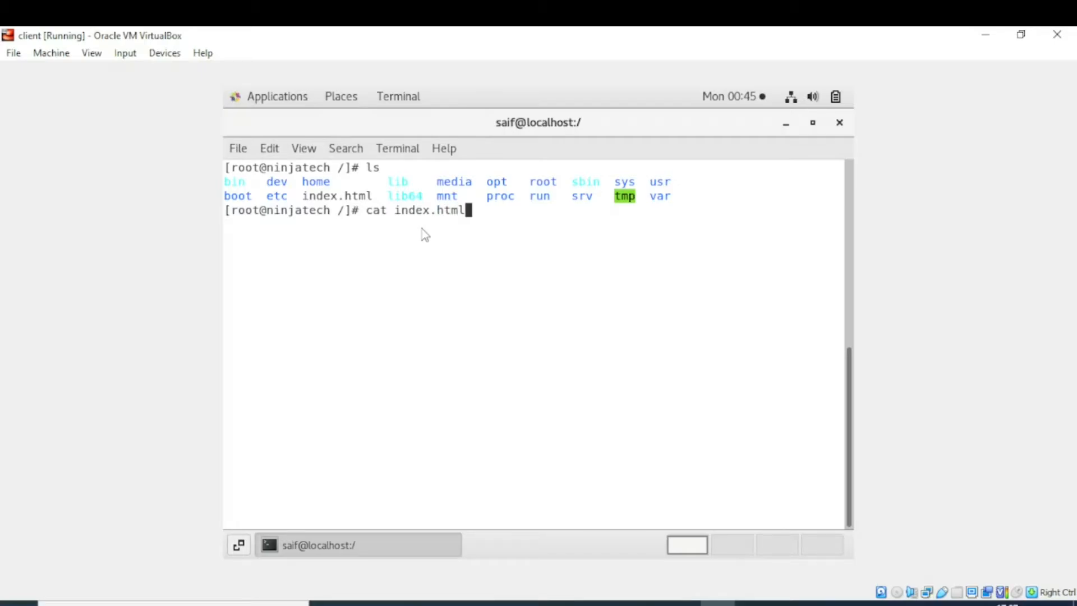
{"action": "key", "text": "Return"}
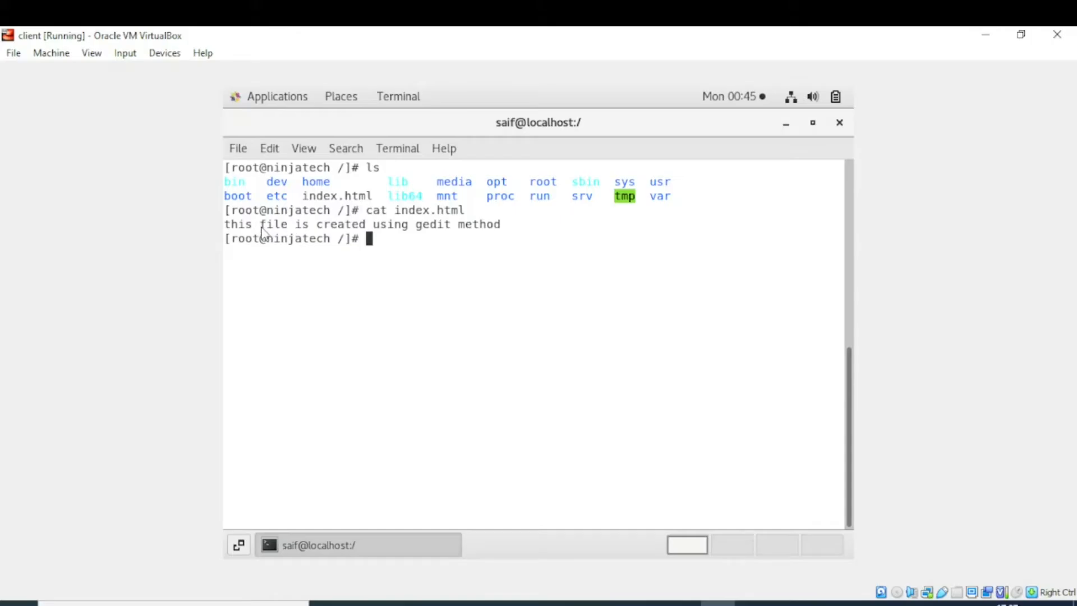
{"action": "mouse_move", "coordinate": [409, 236]}
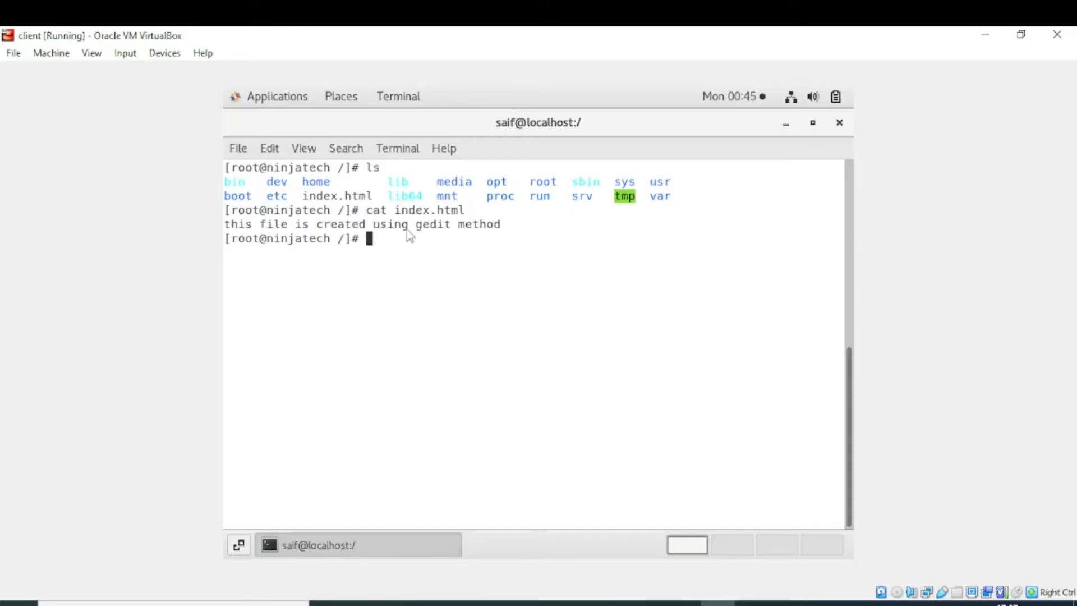
{"action": "mouse_move", "coordinate": [485, 240]}
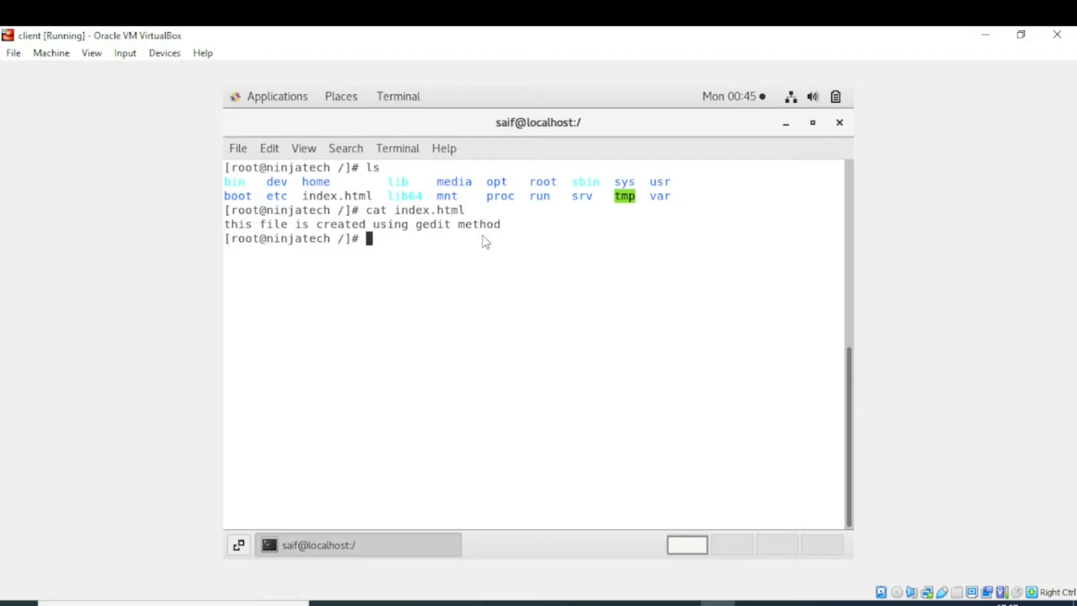